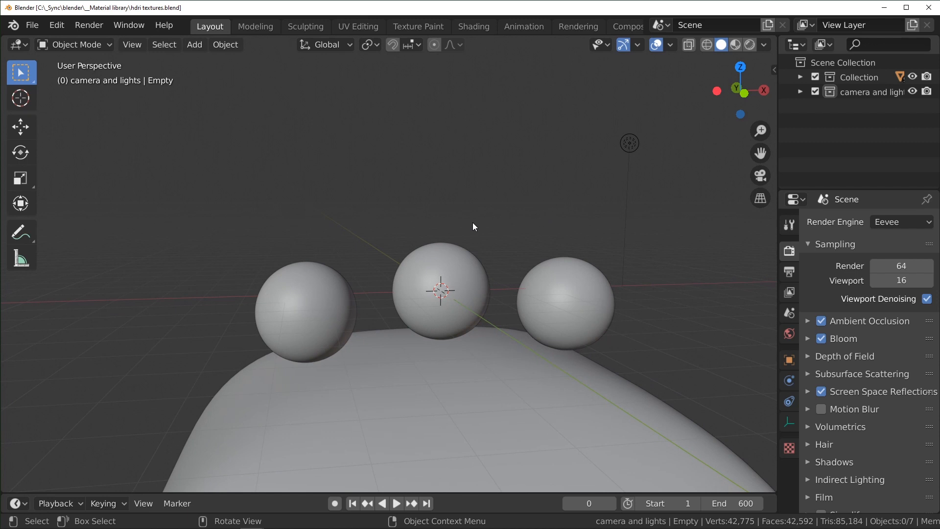
mouse_move(552, 213)
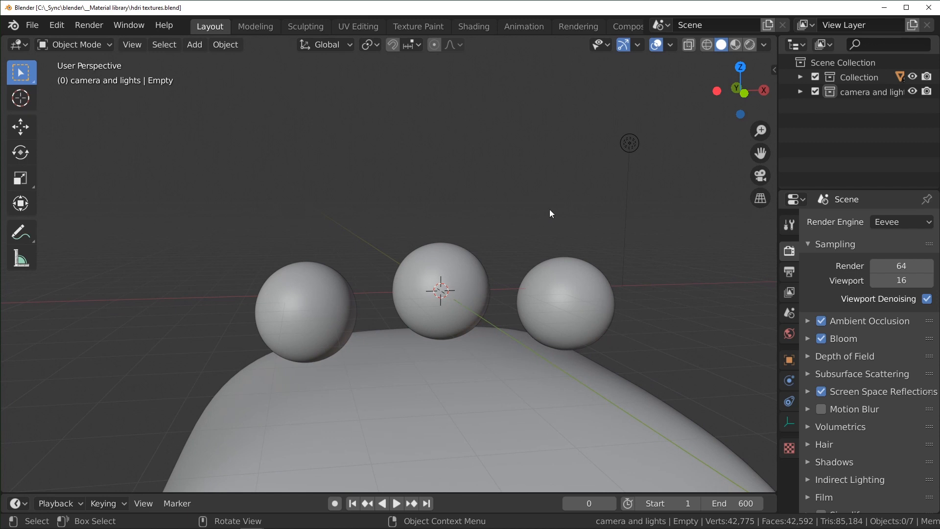
mouse_move(539, 173)
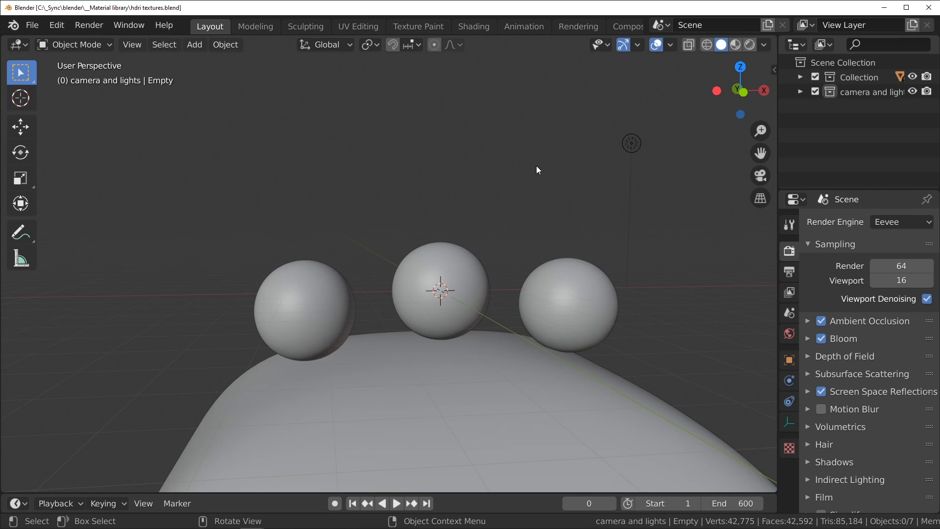
Delete the light object floating above the three spheres
left_click(632, 143)
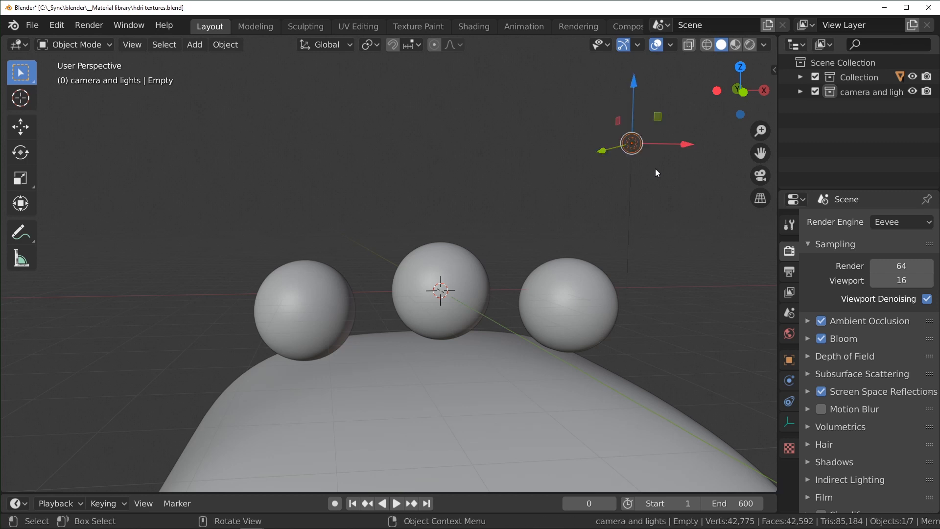
key("X")
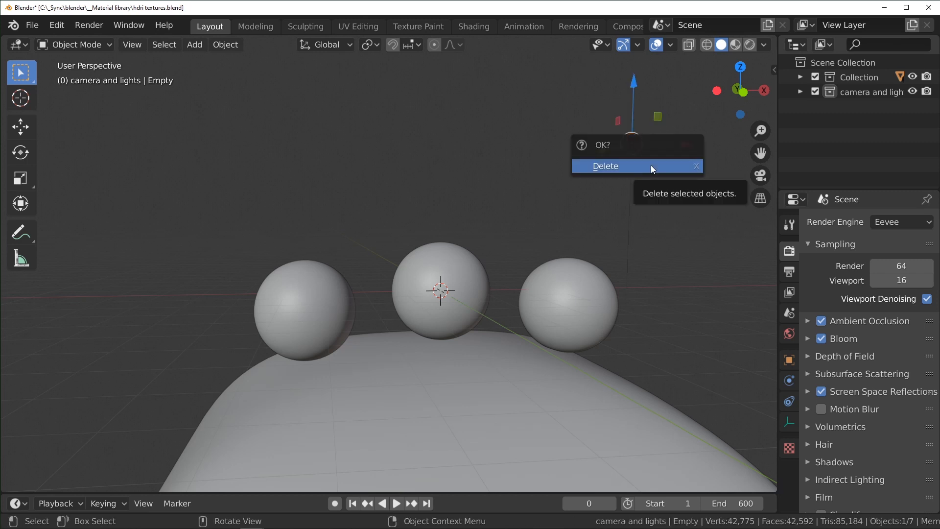
left_click(605, 166)
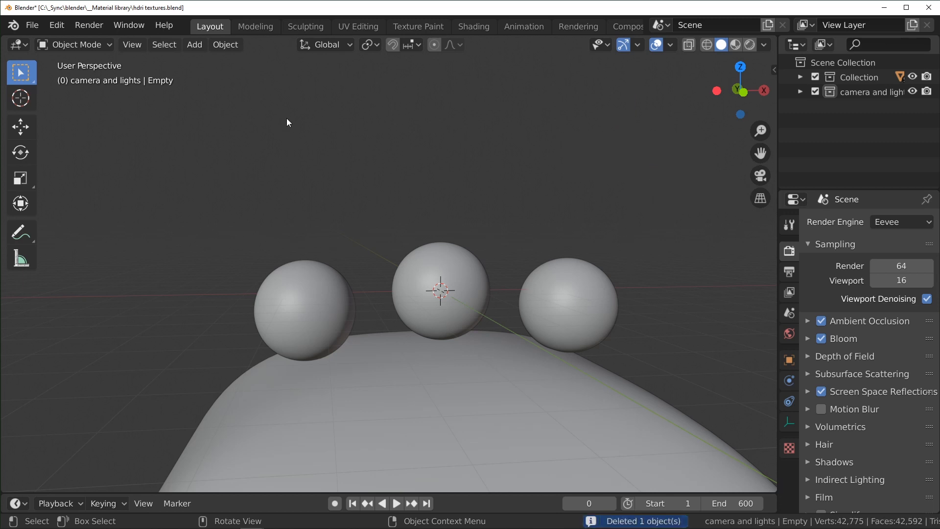
mouse_move(479, 32)
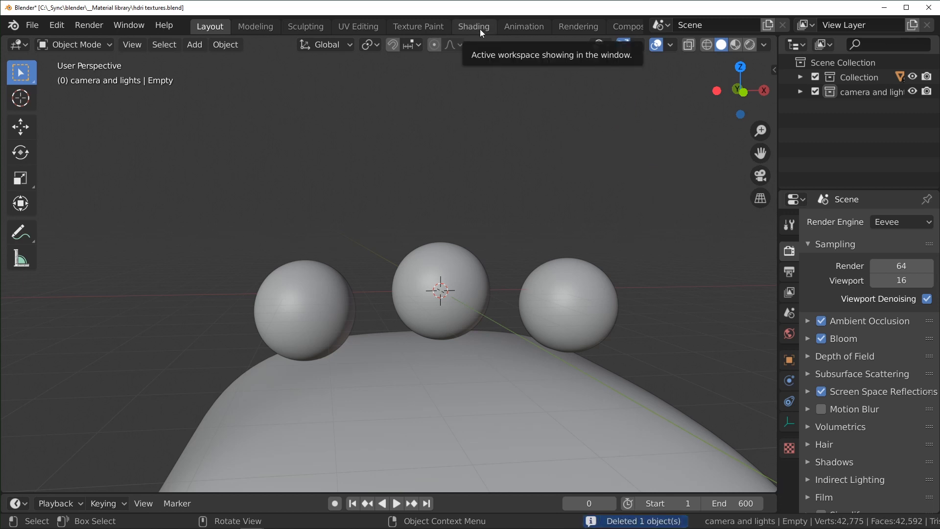
Switch to the Shading workspace and show the World shader tree 'new' in the node editor
left_click(474, 27)
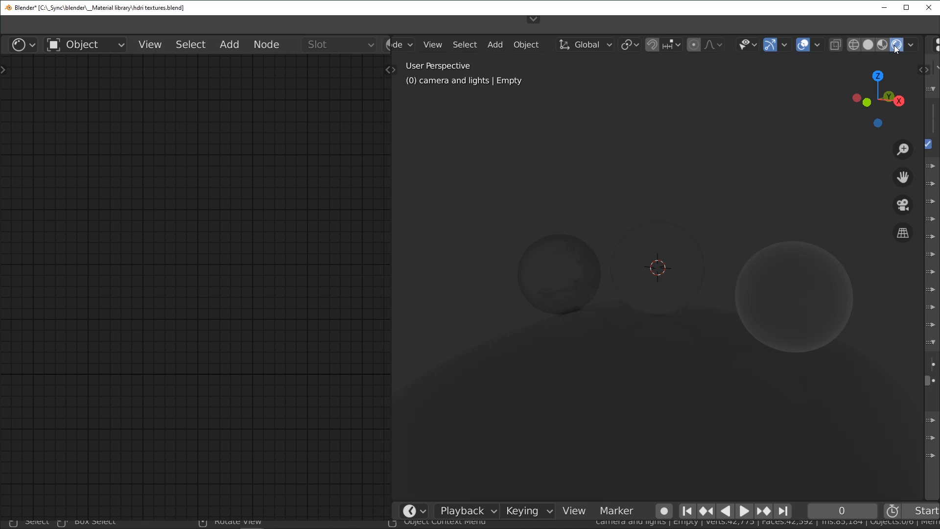
mouse_move(803, 44)
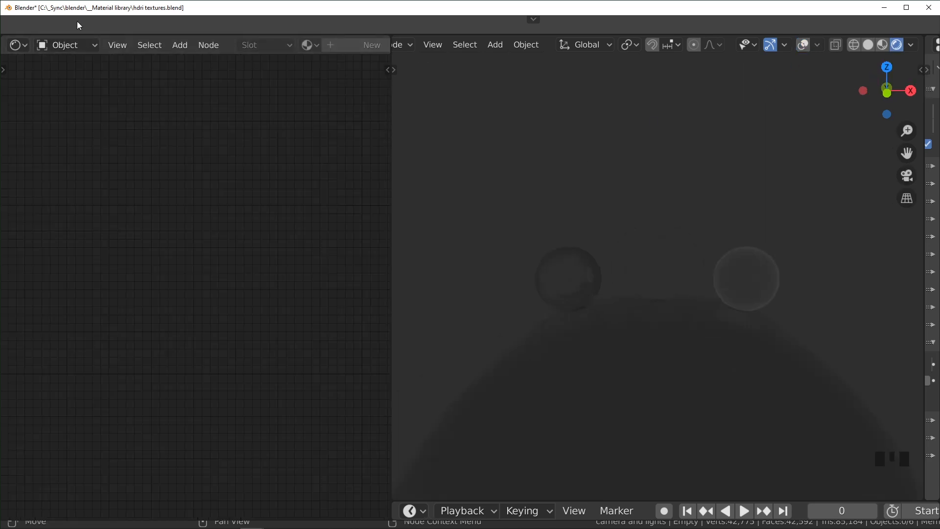
left_click(68, 45)
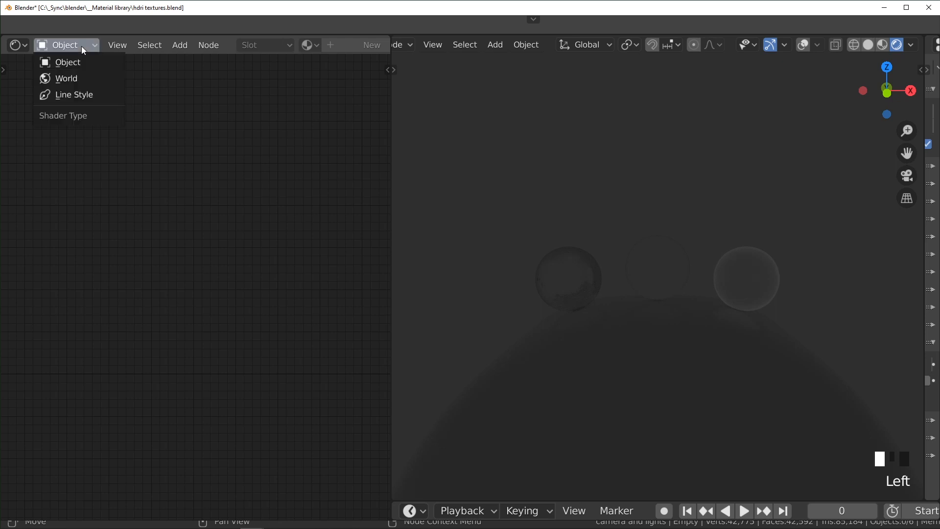
left_click(67, 79)
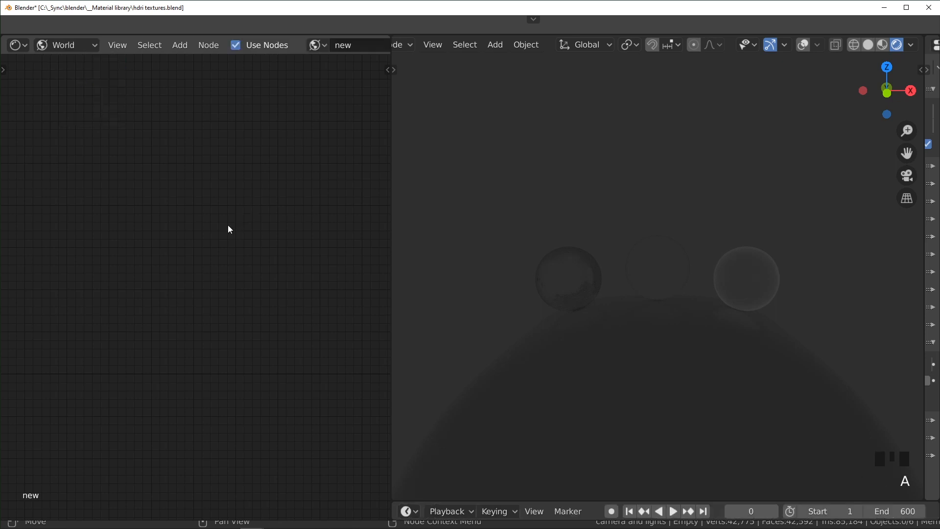
scroll("down", 3)
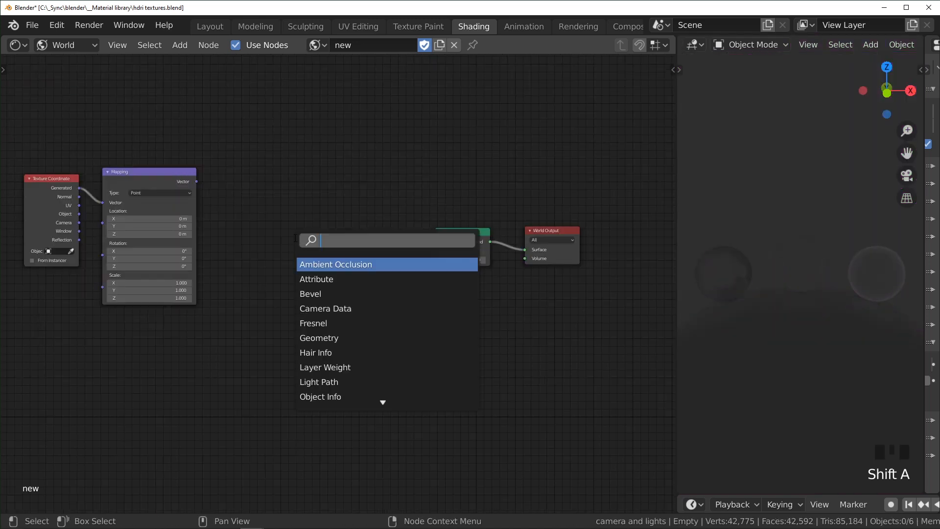
Add Separate XYZ and MixRGB nodes, setting the Mix node's first colour to black
type("sep")
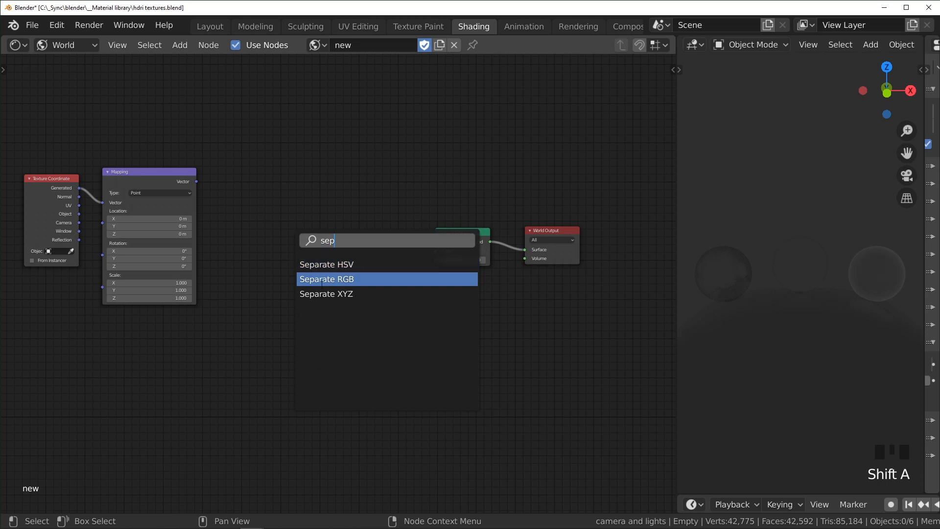
left_click(326, 294)
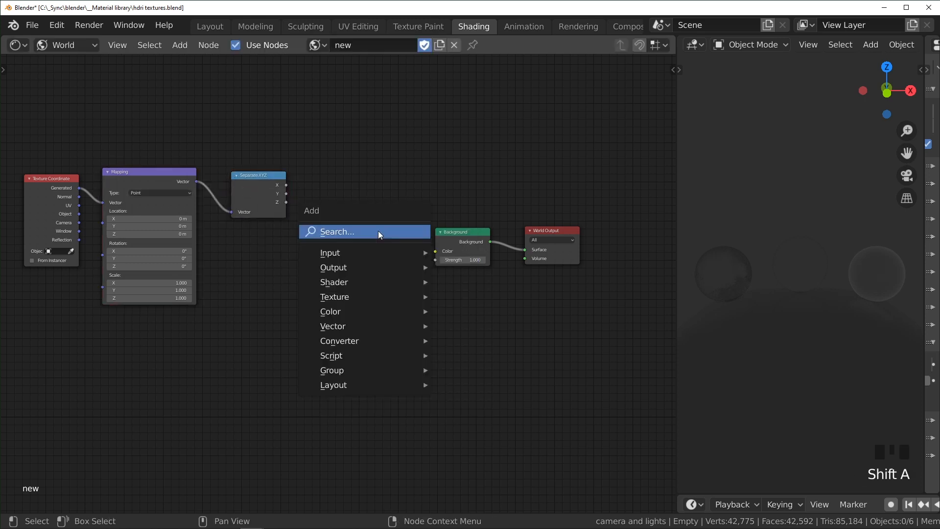
type("mix")
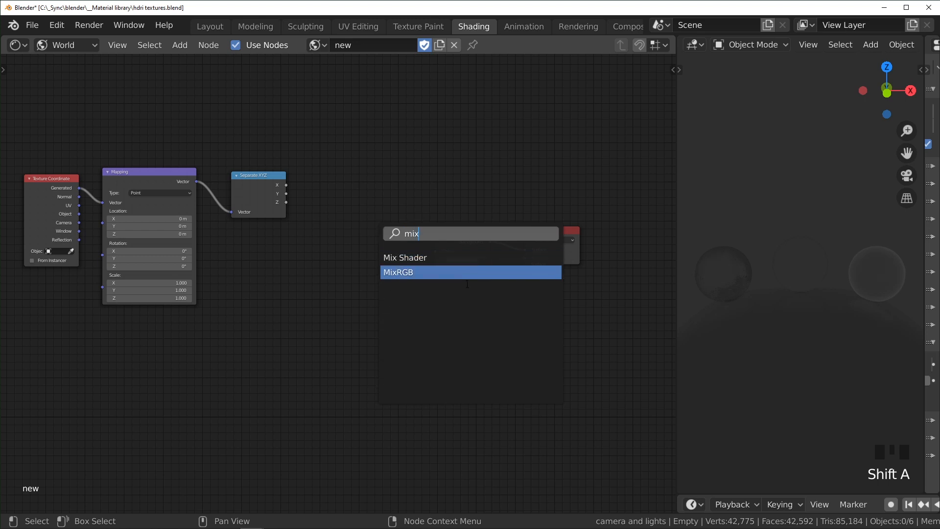
left_click(398, 272)
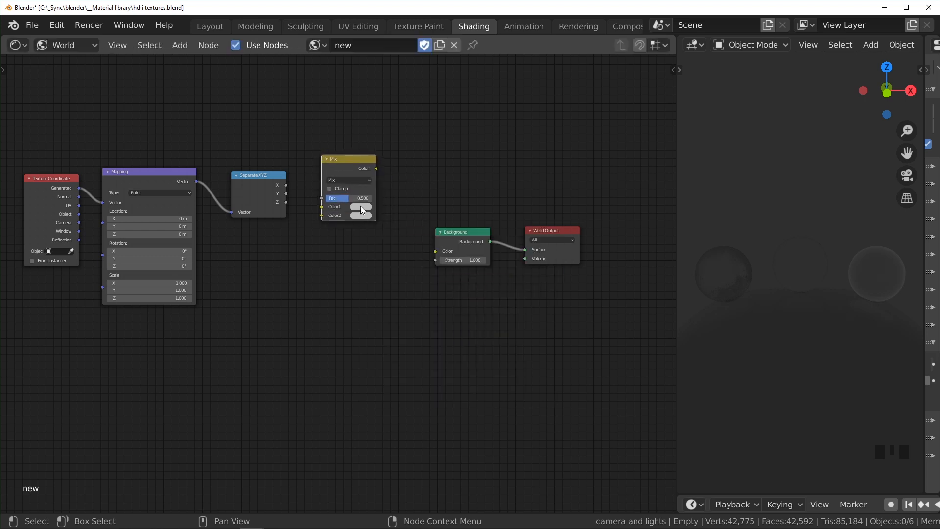
left_click(360, 206)
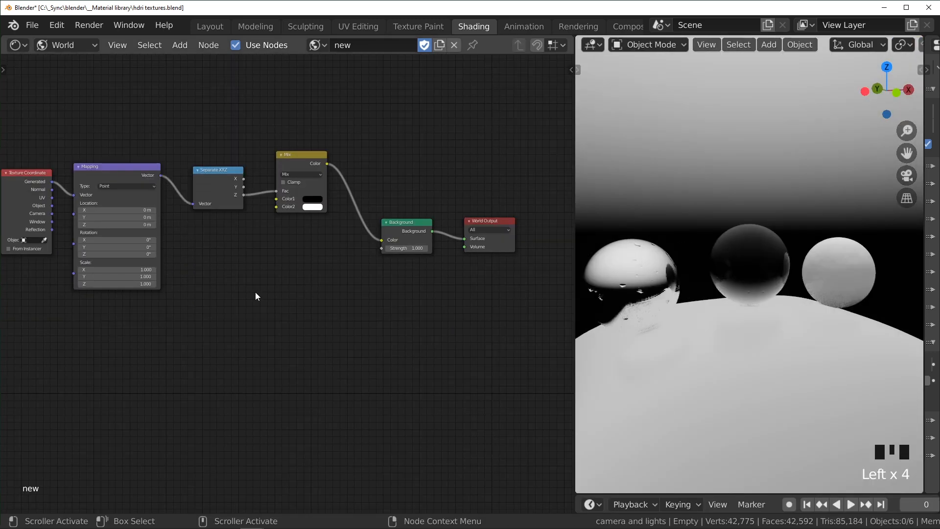
Duplicate the Separate XYZ and Mix nodes and add a ColorRamp node
key("shift+d")
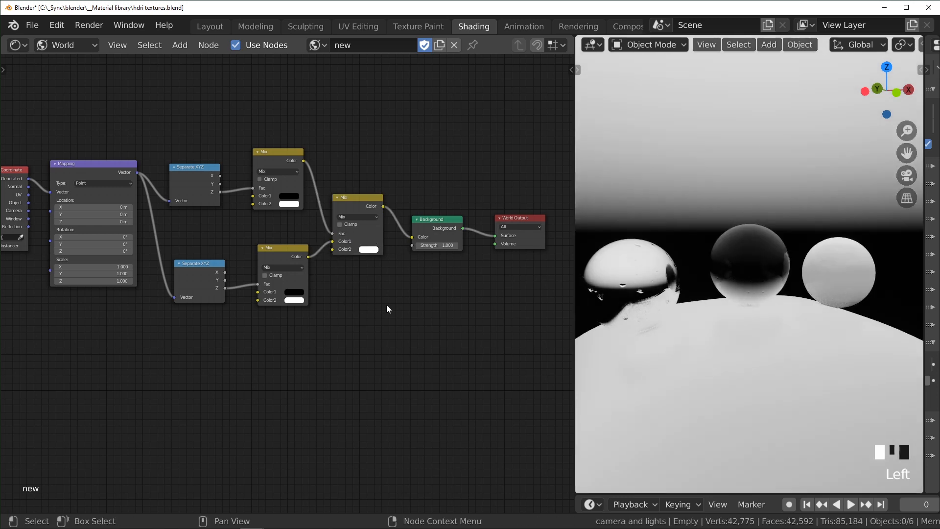
type("color")
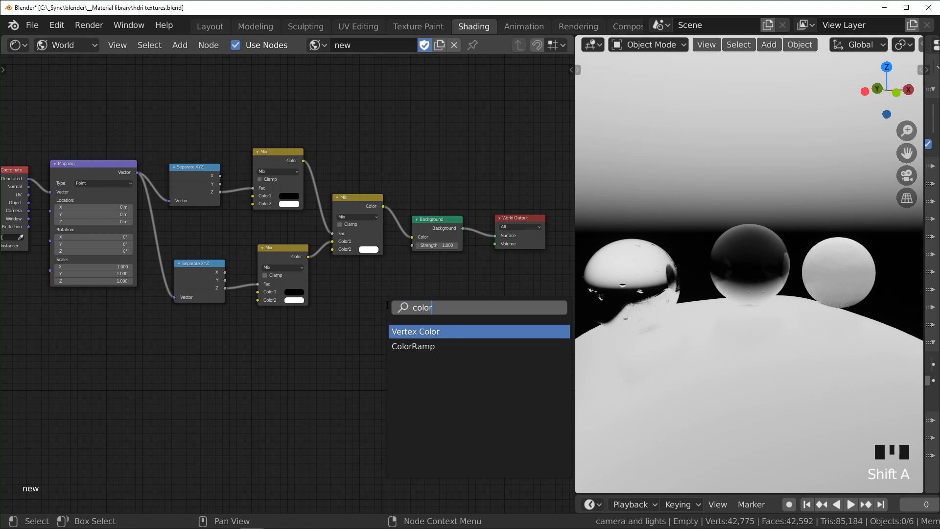
left_click(413, 346)
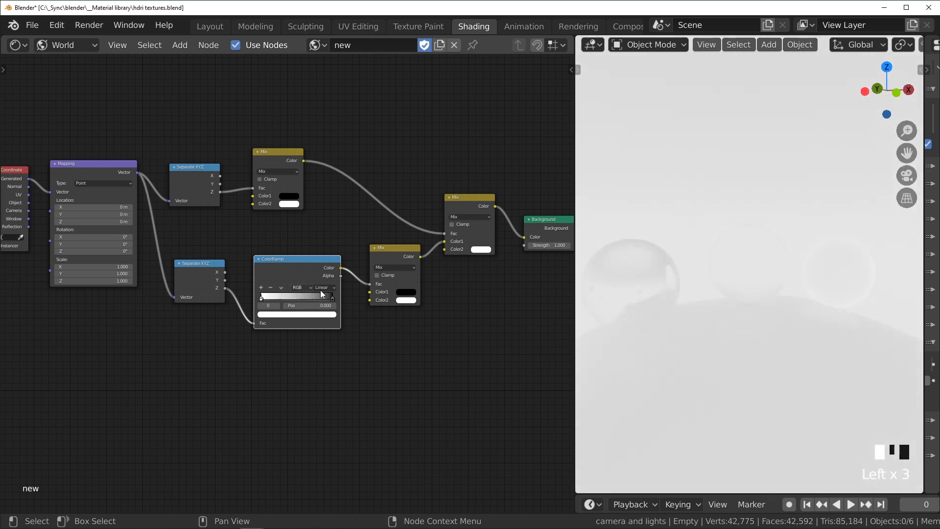
Adjust a node in the world tree while combining the gradients
left_click(323, 287)
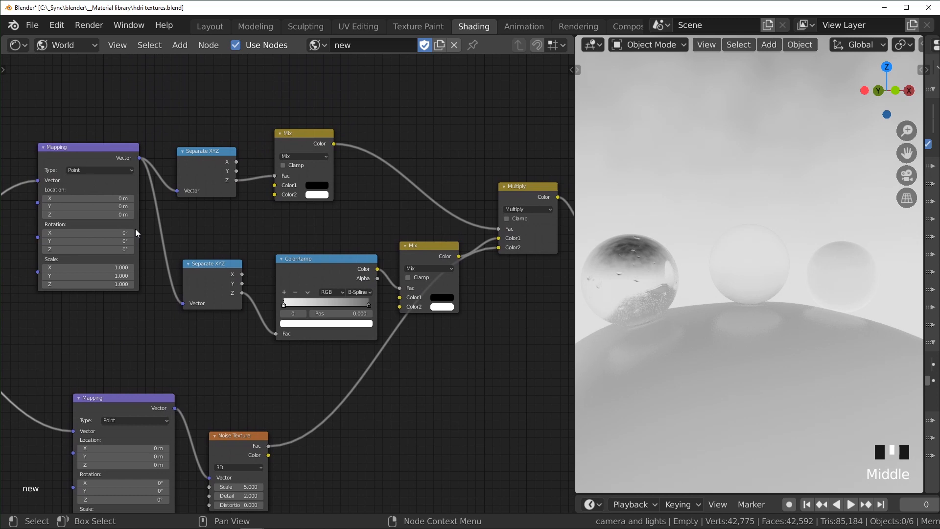
Set the first Mapping's Z location to 0.7 m, switch the new node to Mix, and add a ColorRamp
left_click_drag(89, 215, 88, 214)
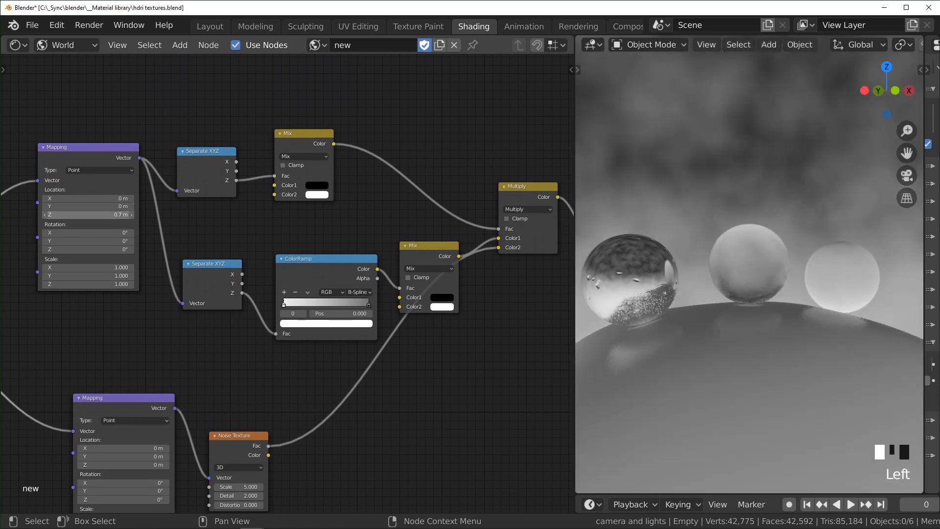
double_click(87, 214)
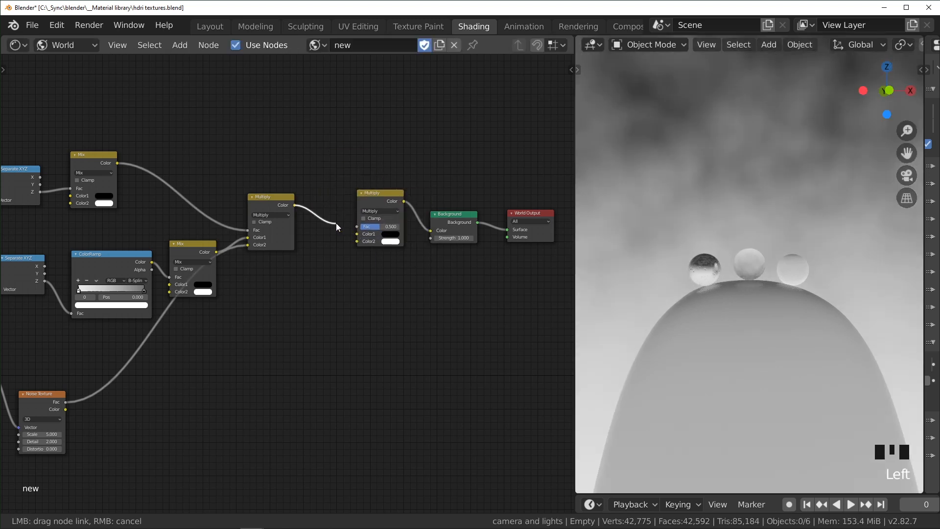
left_click(380, 210)
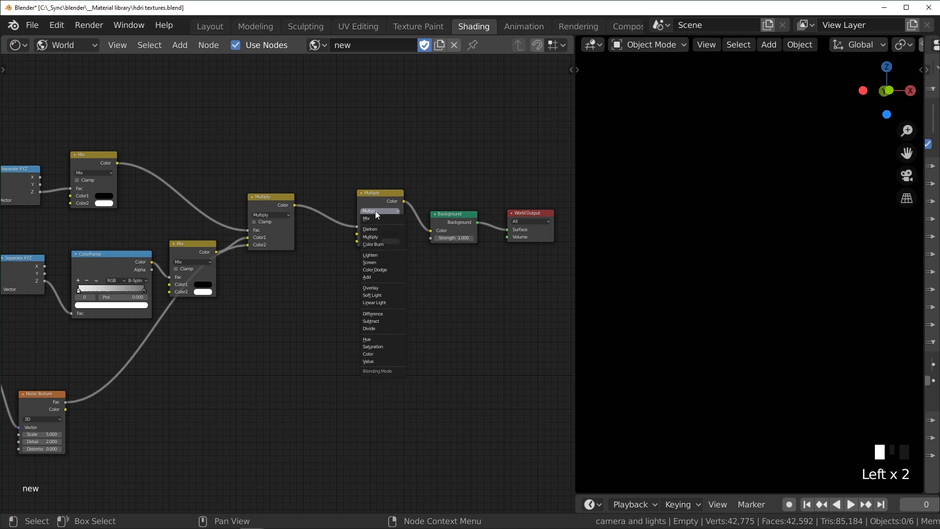
left_click(366, 219)
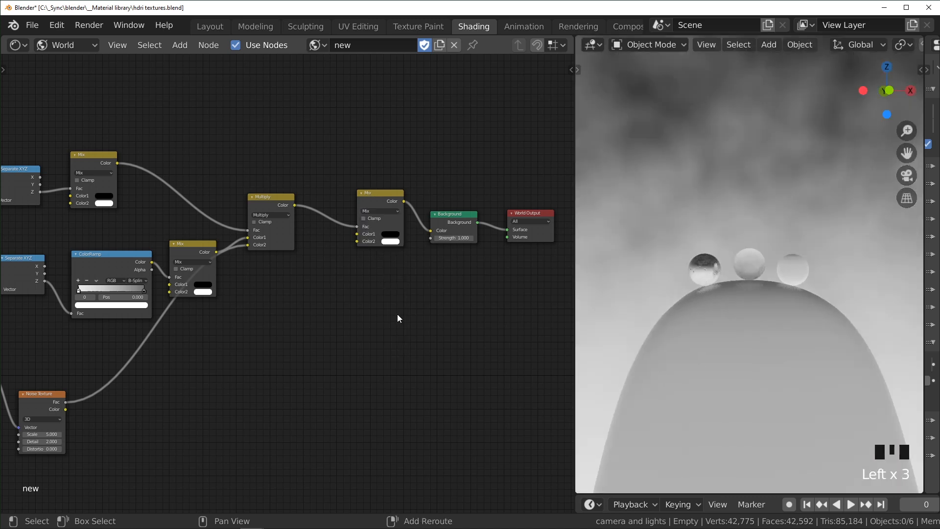
type("colo")
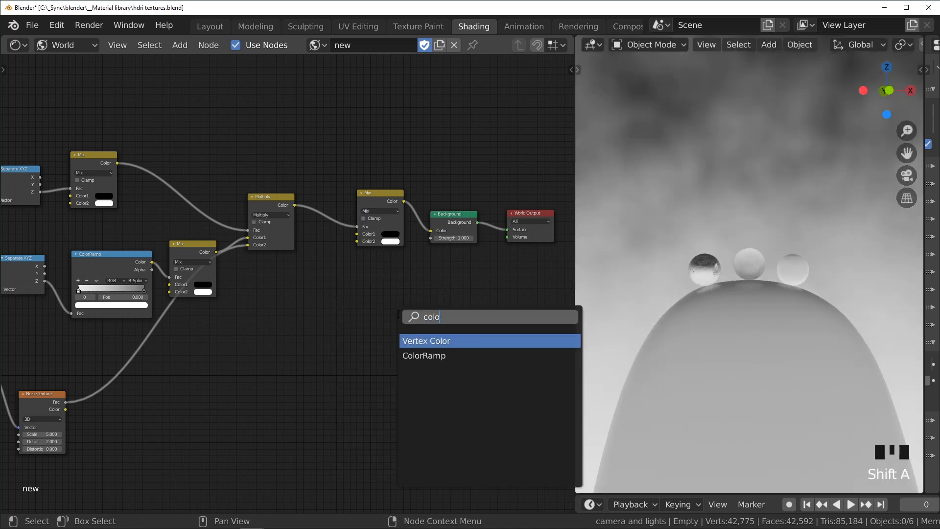
left_click(424, 356)
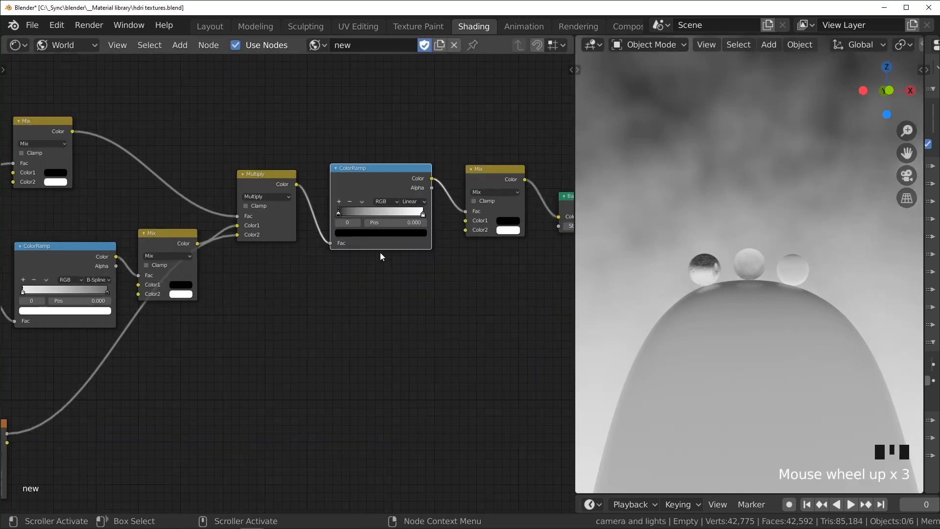
Move the ColorRamp's black stop right to about 0.212 to darken the sky
left_click_drag(338, 213, 347, 213)
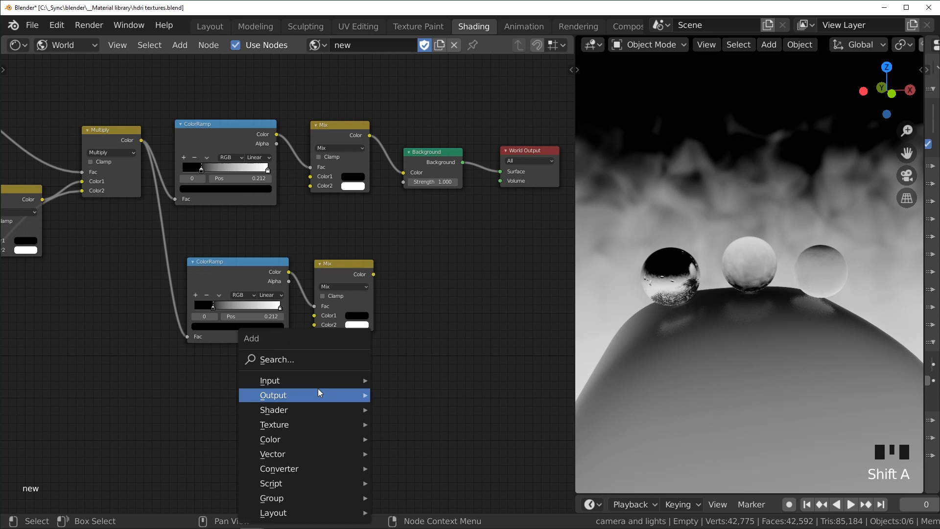
Add a Blackbody node and link its Color into the lower Mix node
left_click(262, 450)
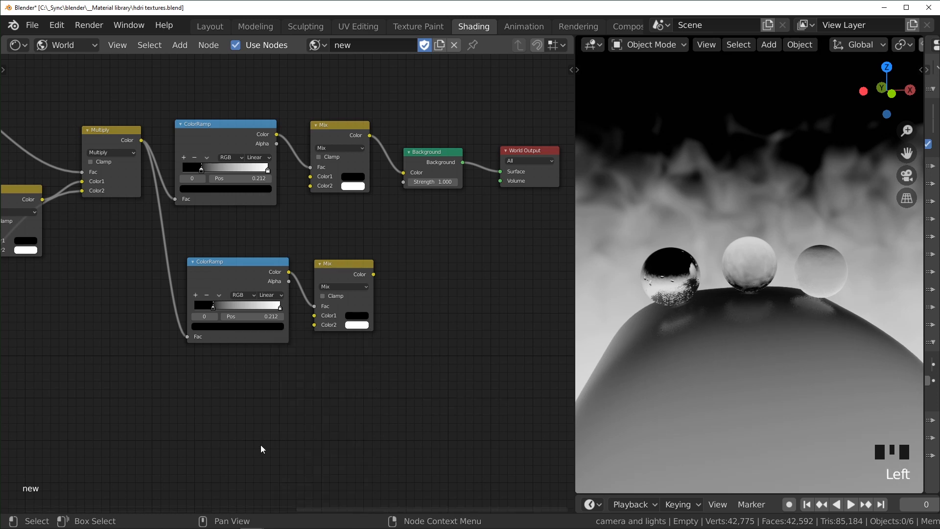
type("black")
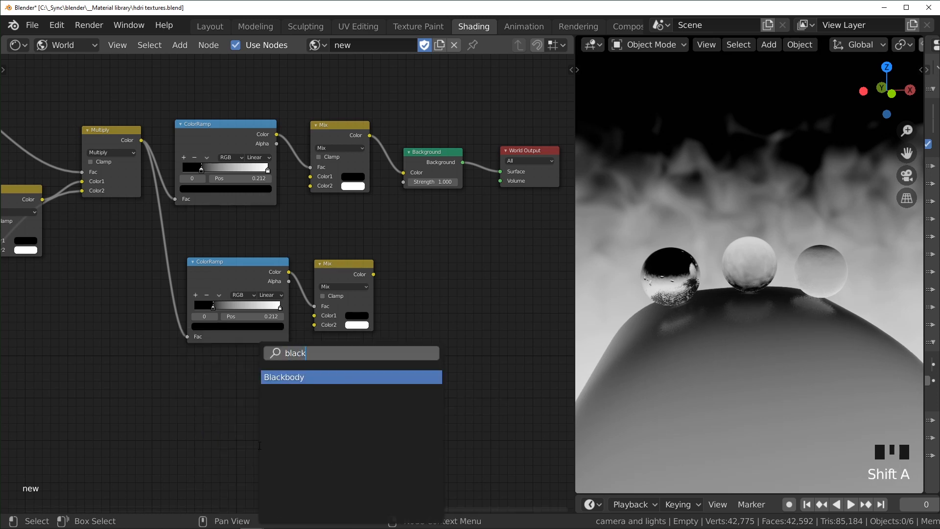
left_click(283, 376)
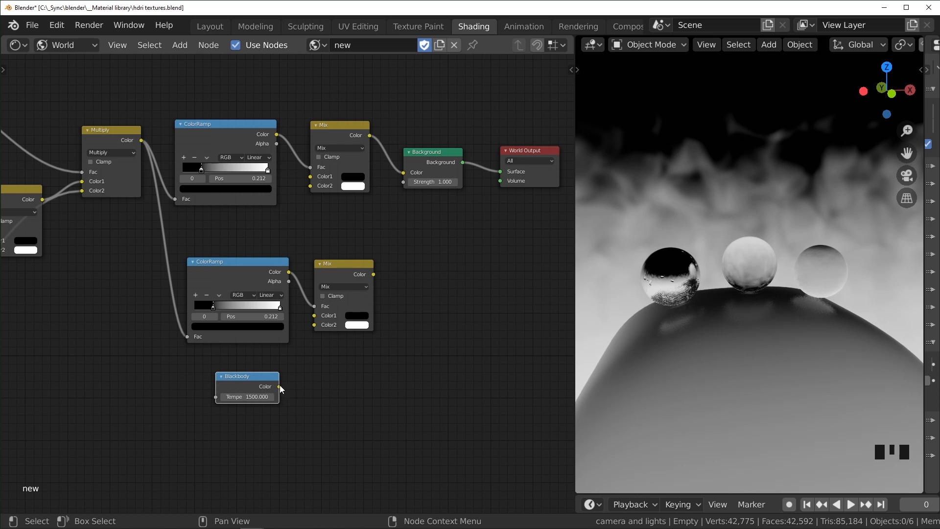
left_click_drag(278, 386, 313, 305)
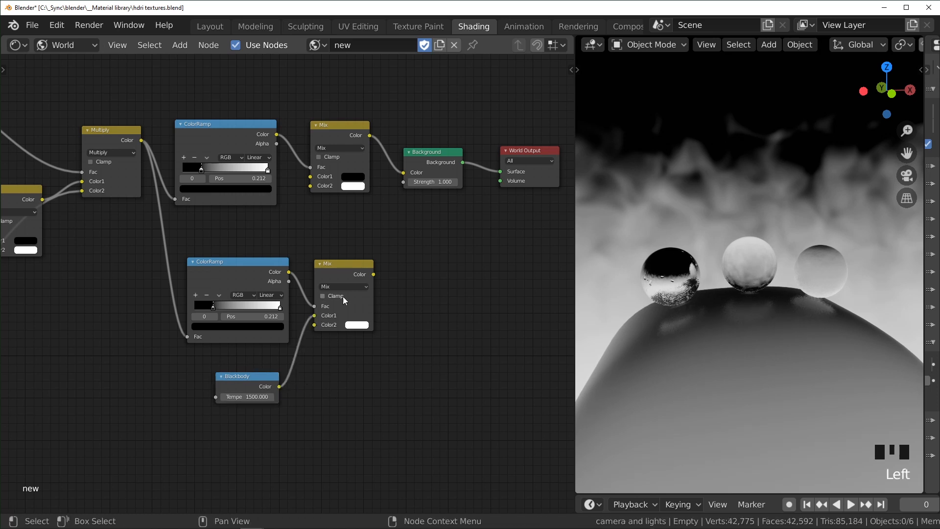
mouse_move(375, 277)
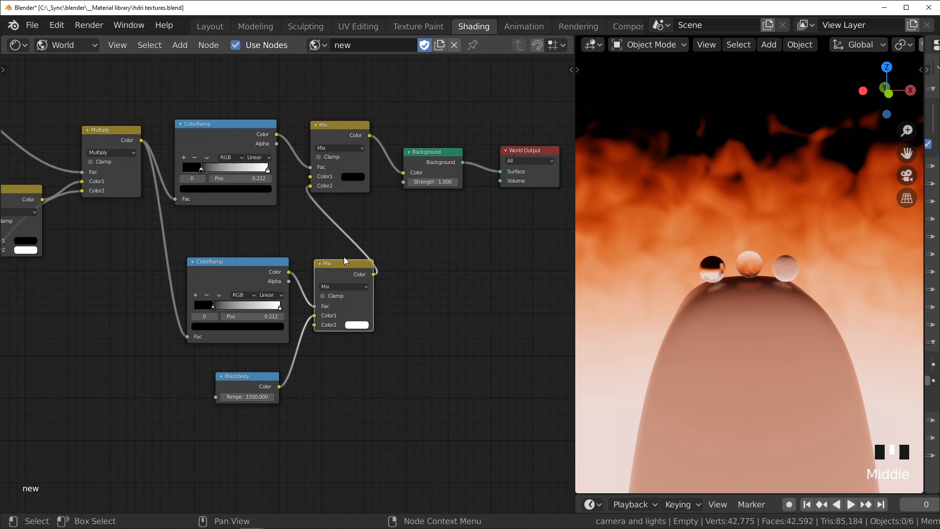
Give the lower ColorRamp B-Spline interpolation and move its stops to about 0.279 and 0.739
left_click(270, 295)
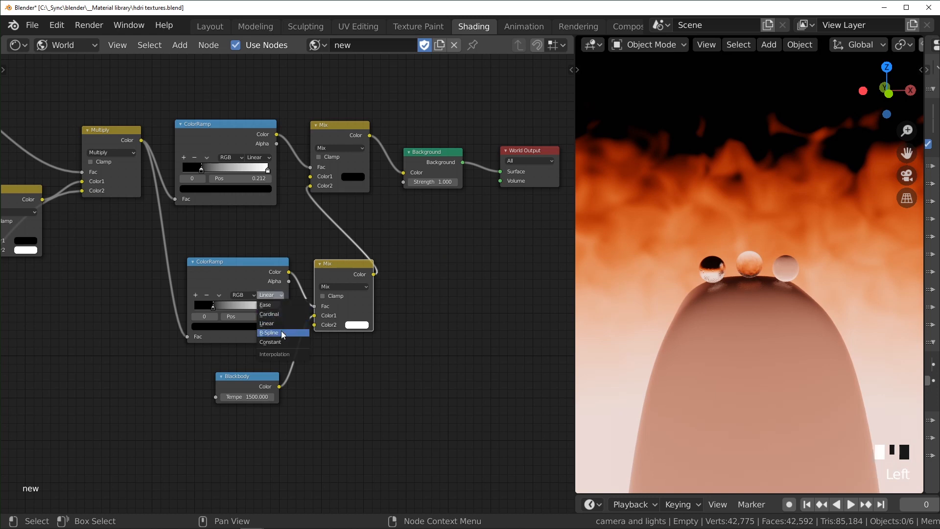
left_click(269, 332)
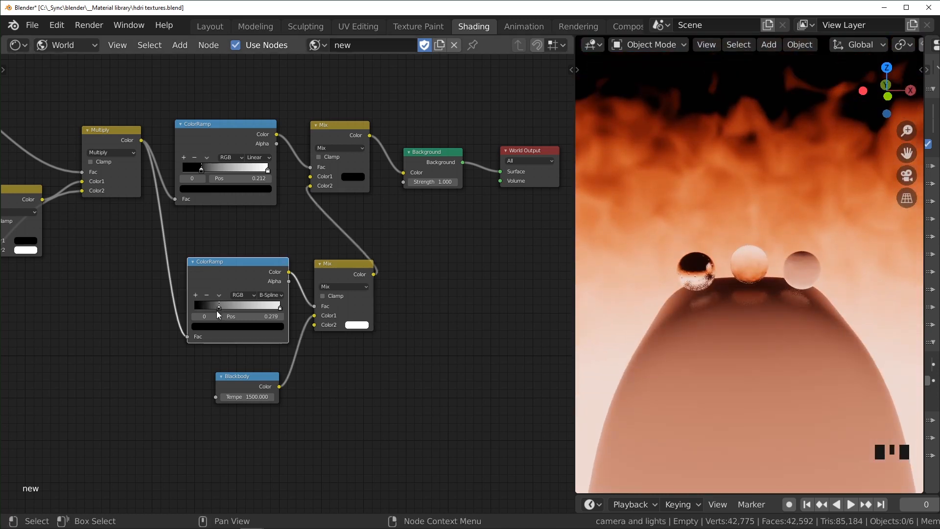
left_click_drag(217, 315, 260, 316)
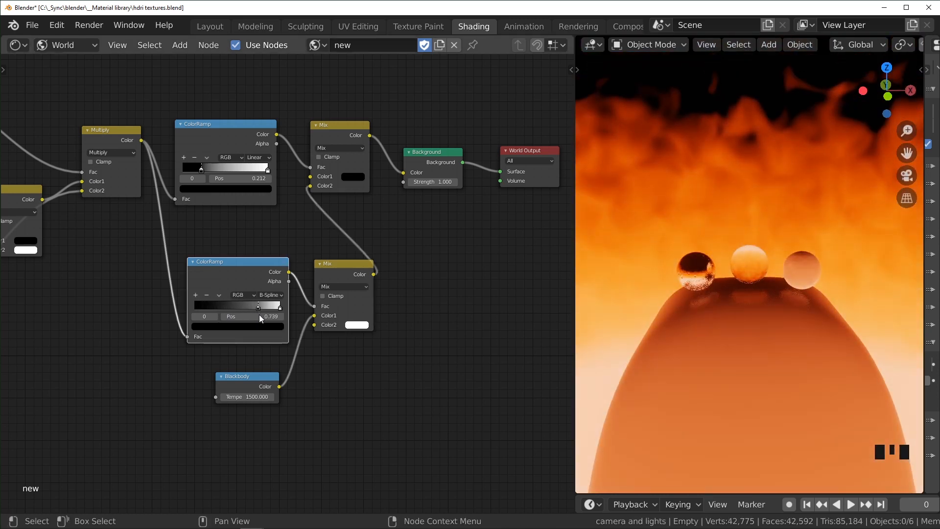
left_click_drag(270, 316, 257, 324)
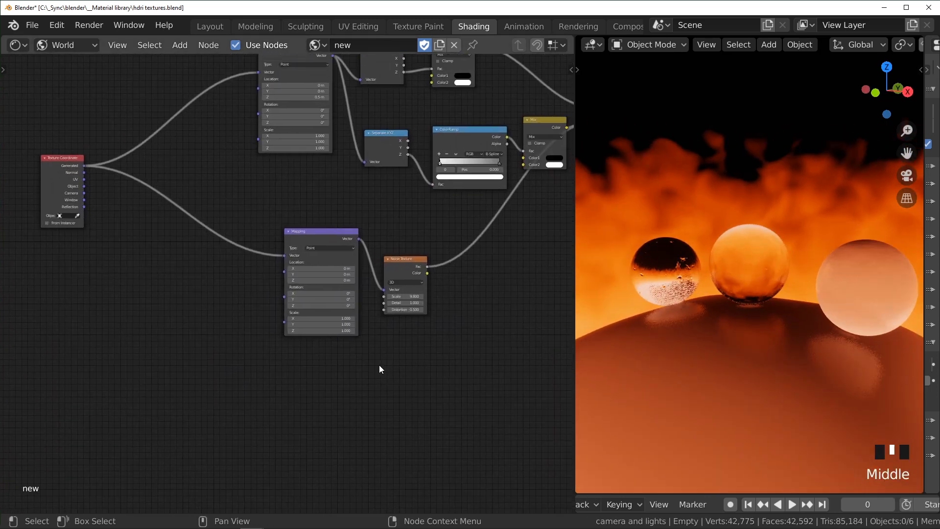
mouse_move(192, 354)
type("#")
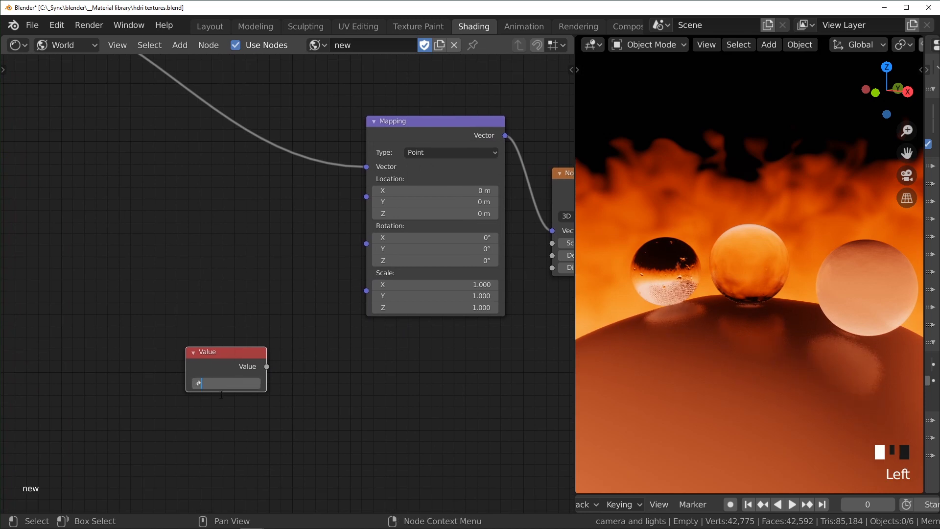
Drive the Mapping Location with a #frame Value node, test playback, and move the node aside
type("fram")
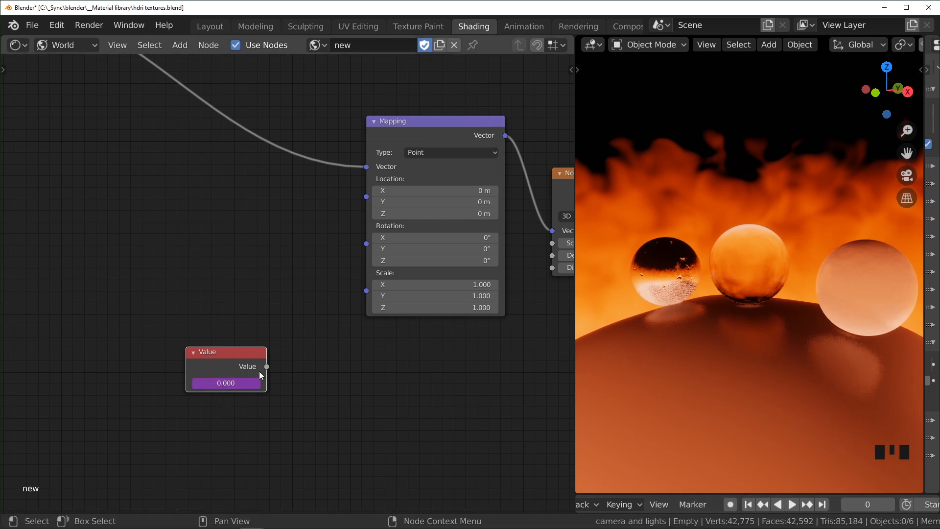
left_click_drag(266, 366, 359, 200)
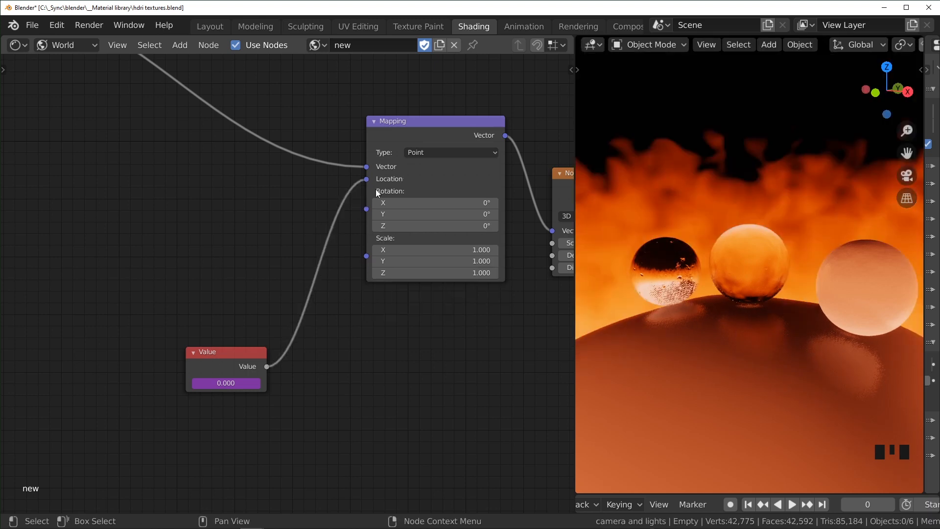
key("space")
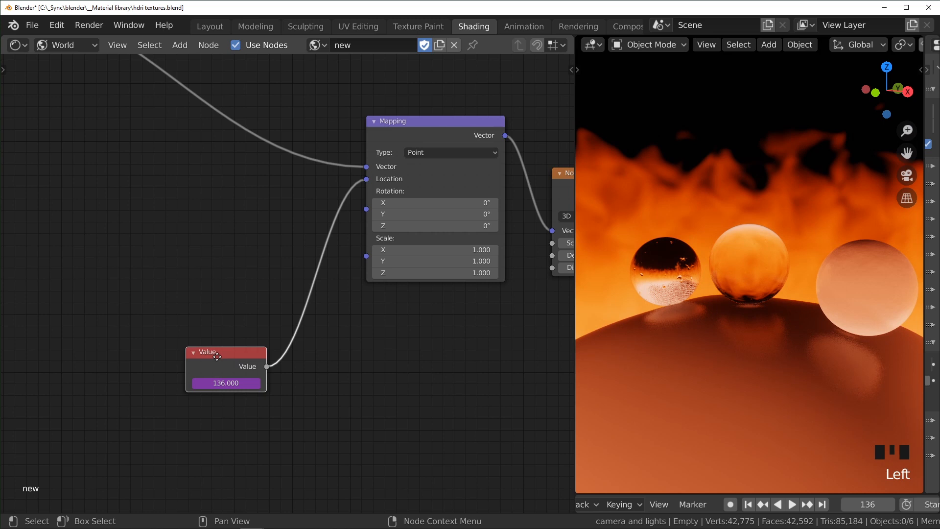
left_click_drag(216, 357, 163, 374)
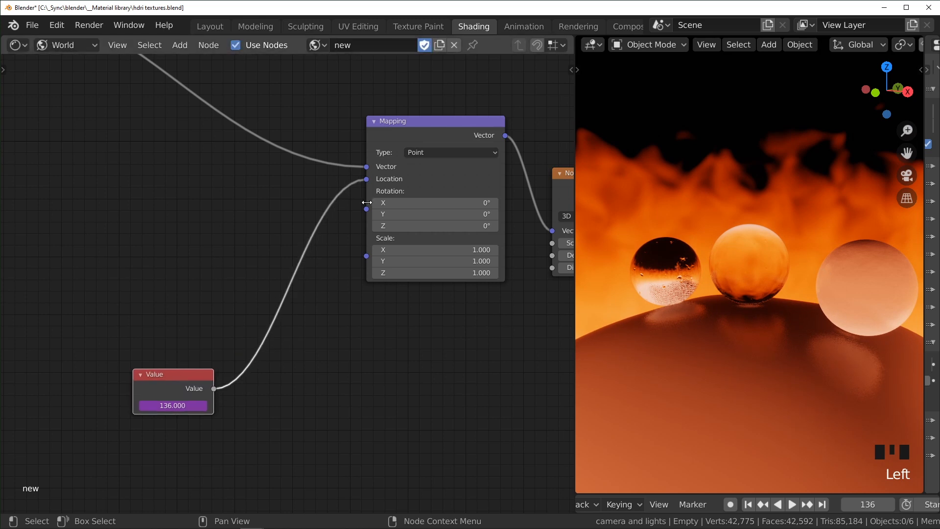
mouse_move(190, 226)
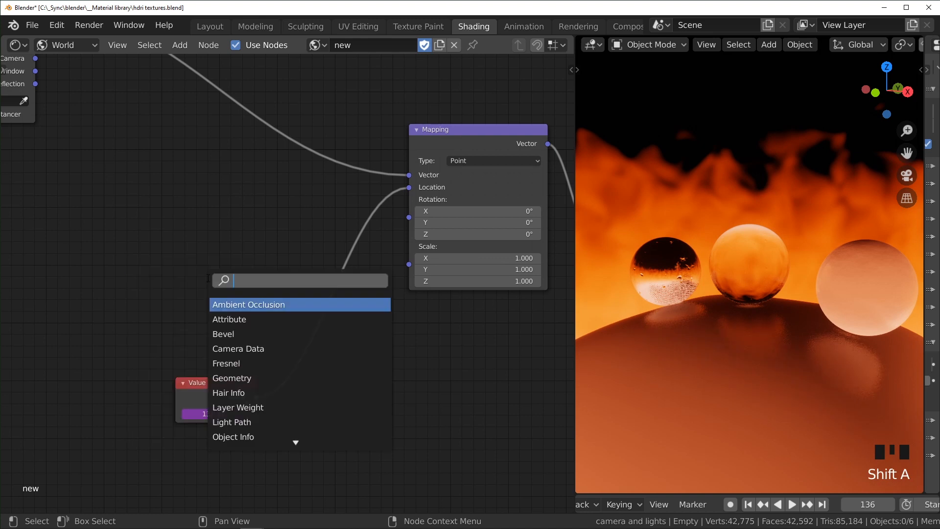
Add Separate XYZ and Combine XYZ nodes routing the frame value's Z into Mapping Location
type("sep")
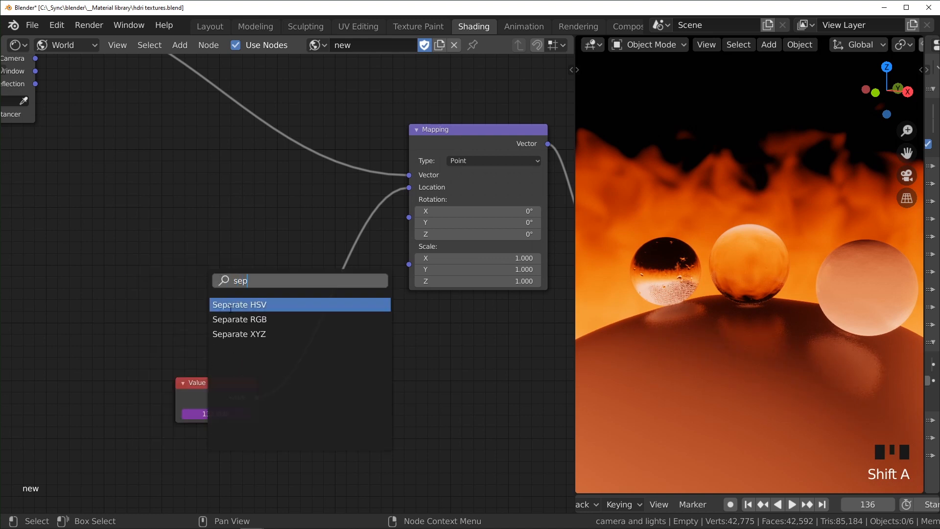
left_click(239, 334)
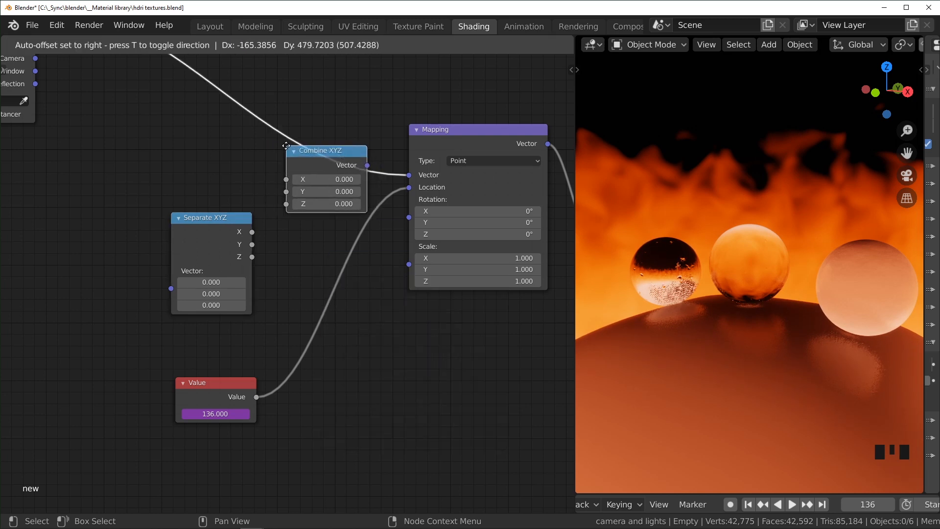
scroll("down", 3)
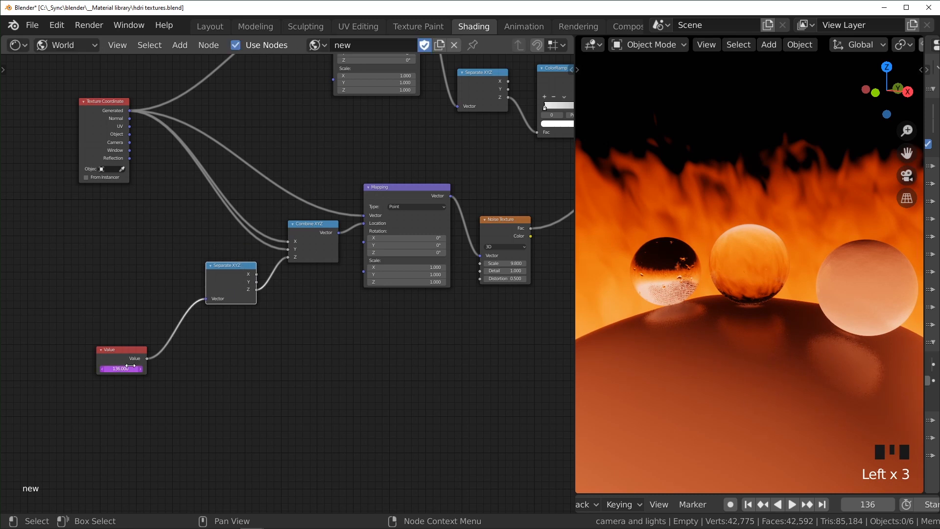
Insert a Multiply math node with value 0.020 between the frame Value and Separate XYZ
key("space")
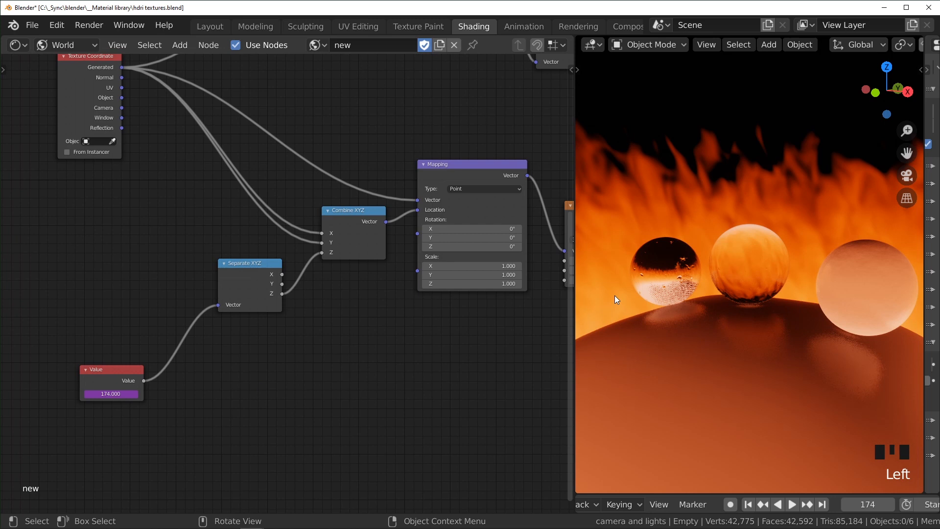
type("math")
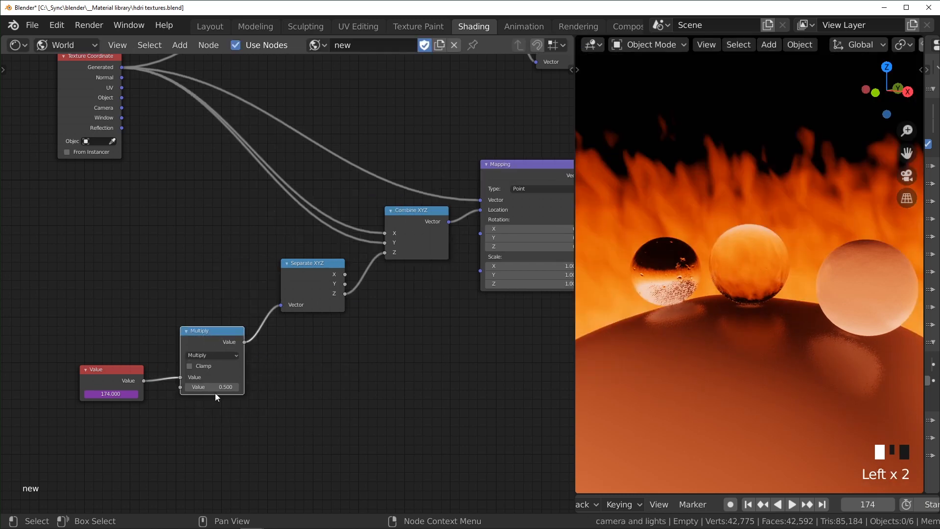
double_click(212, 387)
type("0.020")
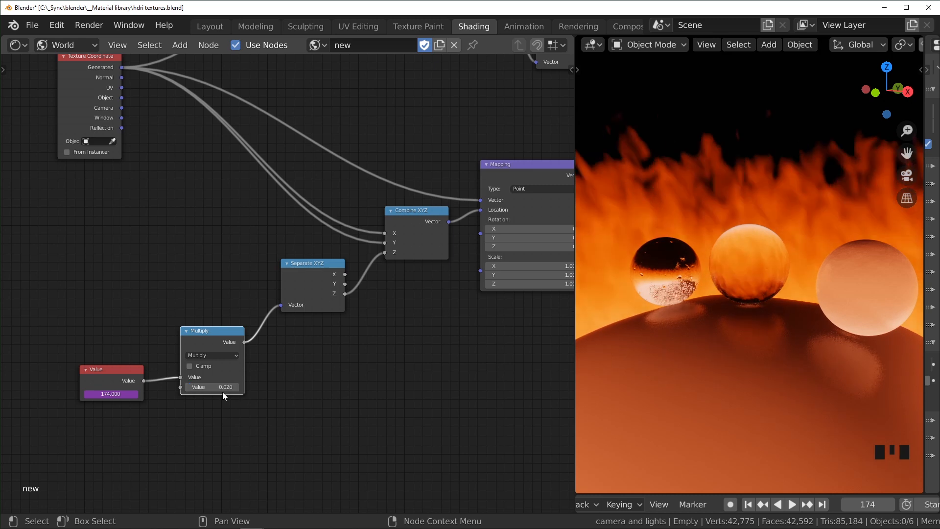
key("space")
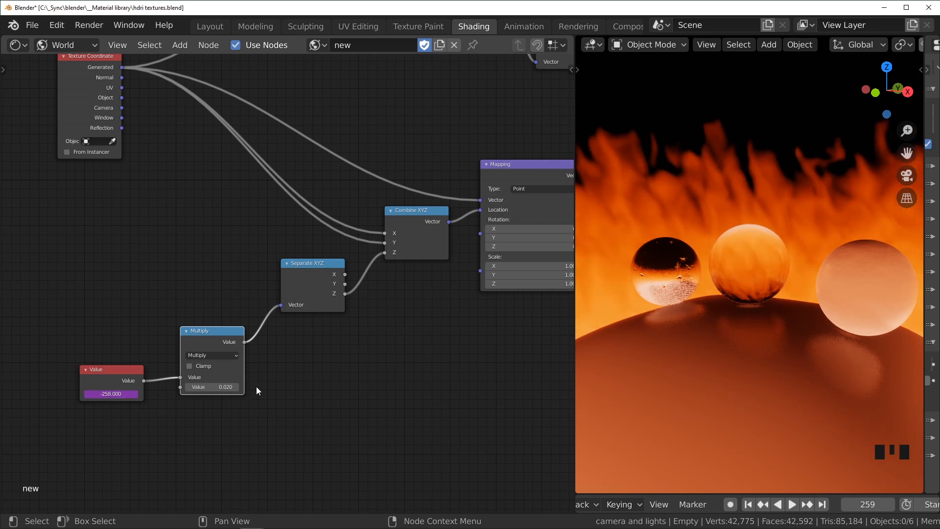
Play the animation past frame 300 and zoom in to watch the flames rise
key("space")
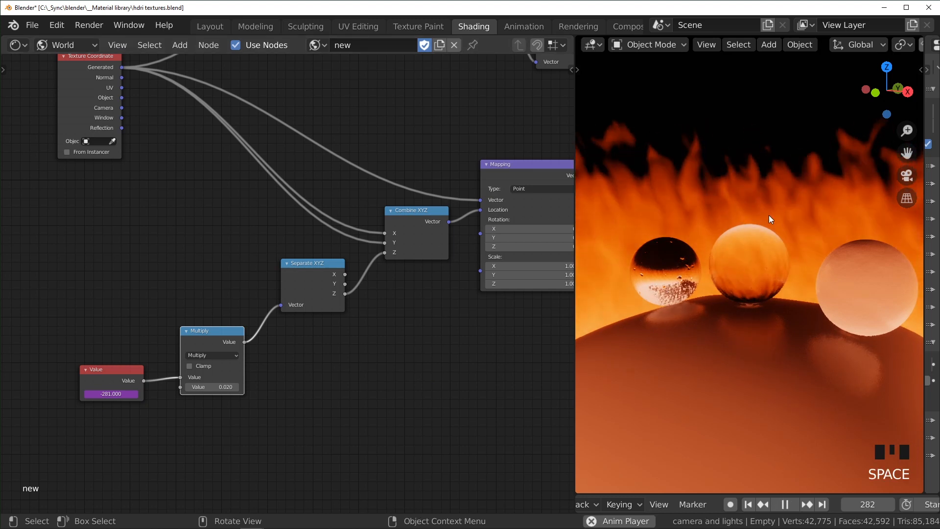
scroll("down", 3)
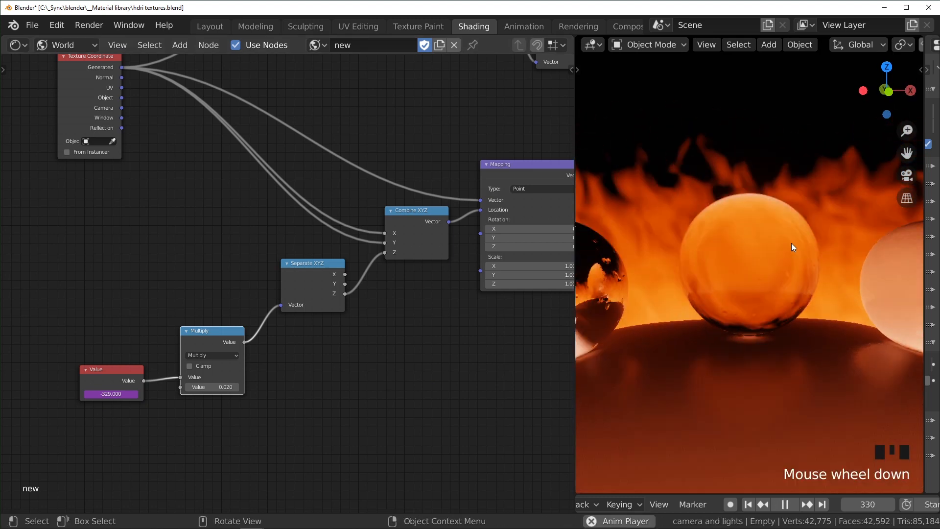